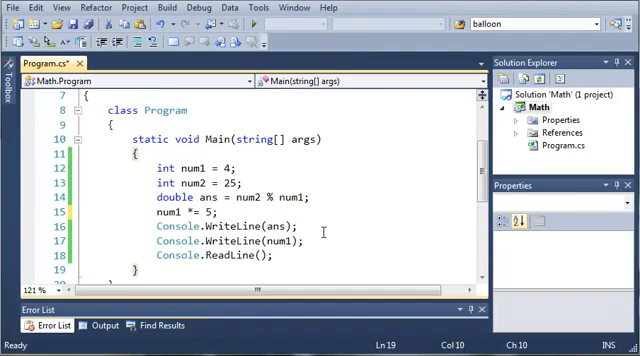
Delete the old num1, num2 and ans lines, leaving an unfinished Console.WriteLine( before ReadLine
scroll(down, 3)
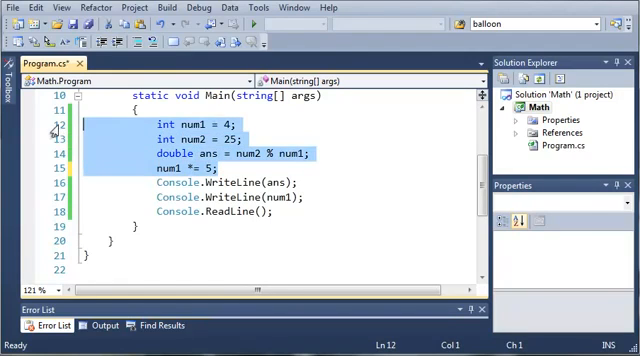
key(Delete)
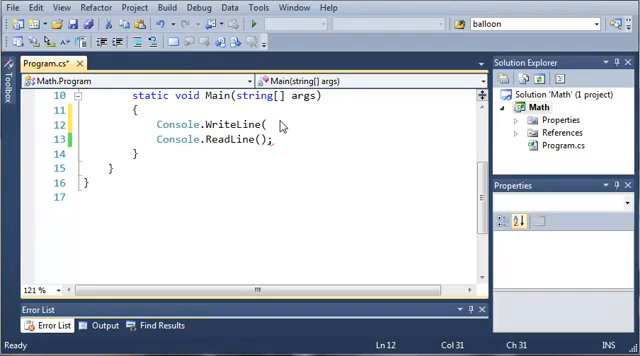
Complete the statement as Console.WriteLine(5 + 10); so the sum prints directly
key(Backspace)
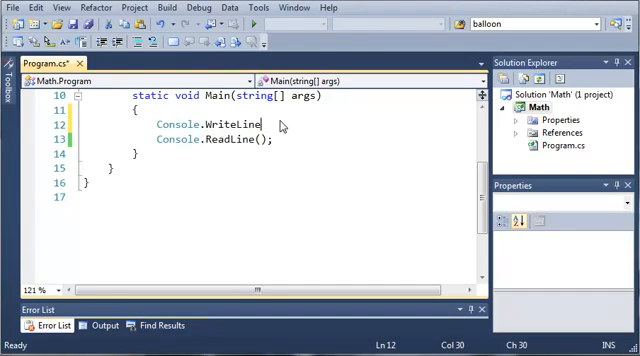
text(()
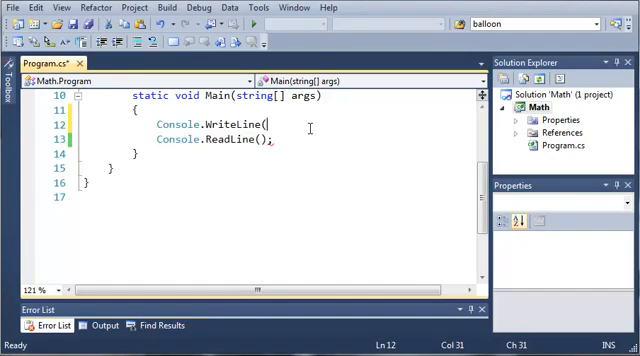
text(5 +)
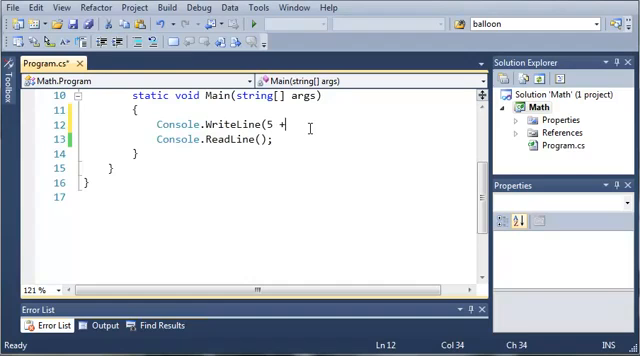
text(10);)
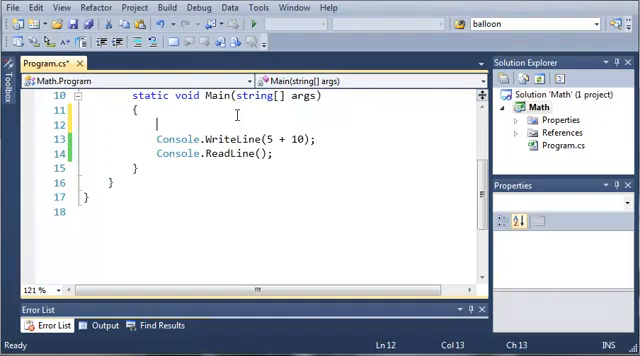
Declare int myNum = 10; and change the WriteLine argument to myNum + 10
text(int myNam)
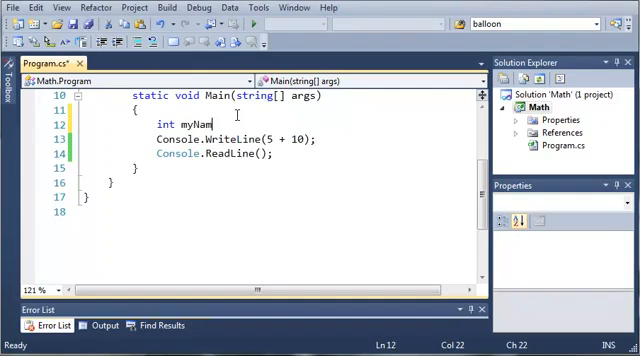
text(AssemblyLoadEventArgs)
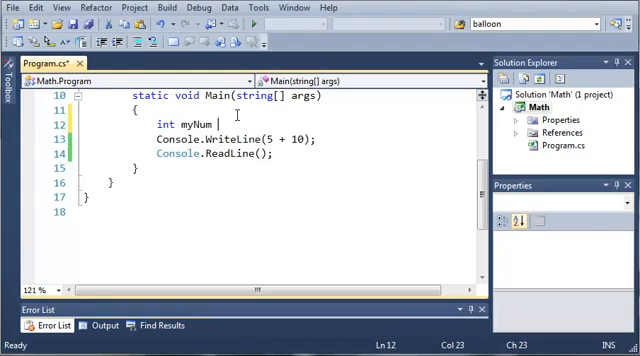
text(=)
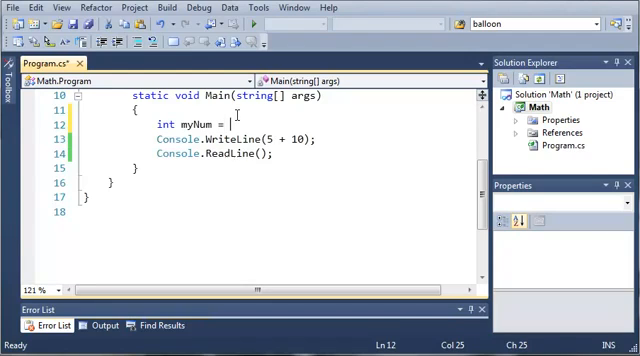
text(10)
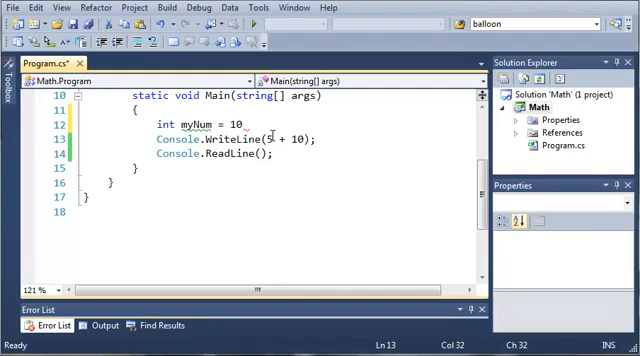
text(myNum)
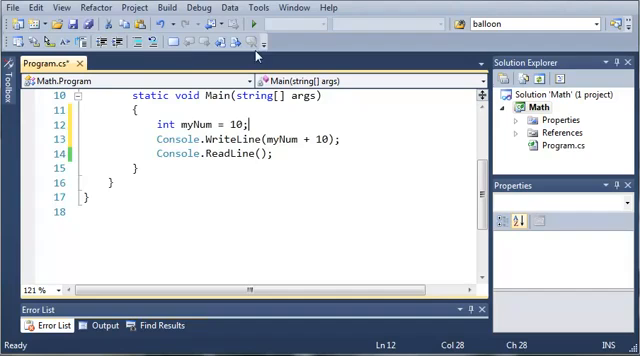
Add Console.WriteLine(myNum); on the next line and run the program with F5
key(enter)
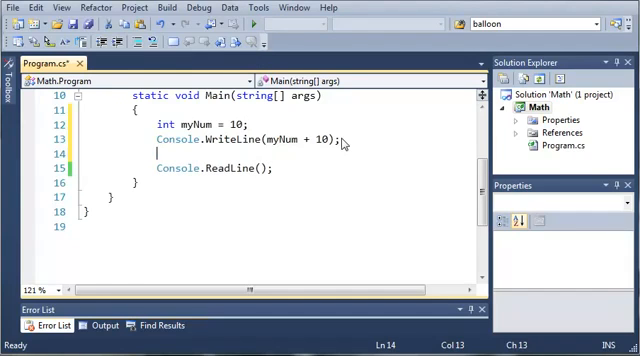
text(Console.)
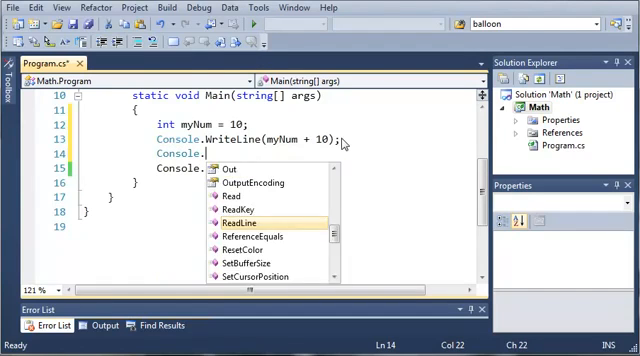
text(WriteLine(myNum)
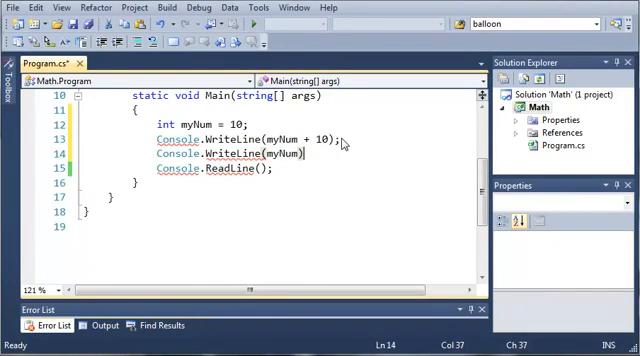
text(;)
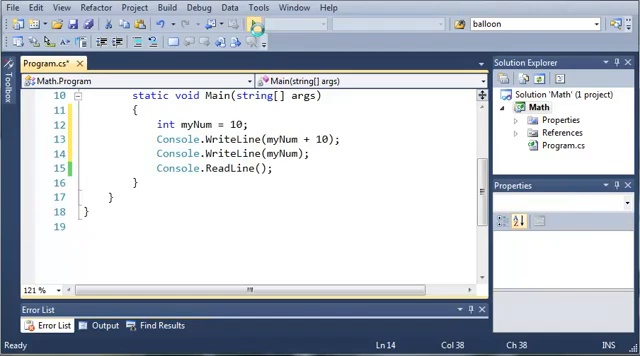
key(F5)
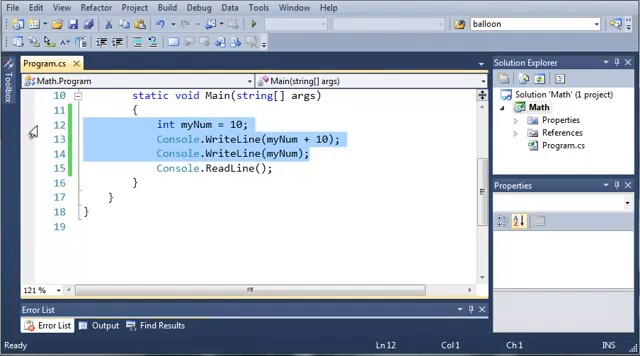
Delete the myNum lines and start a string declaration via IntelliSense
key(Delete)
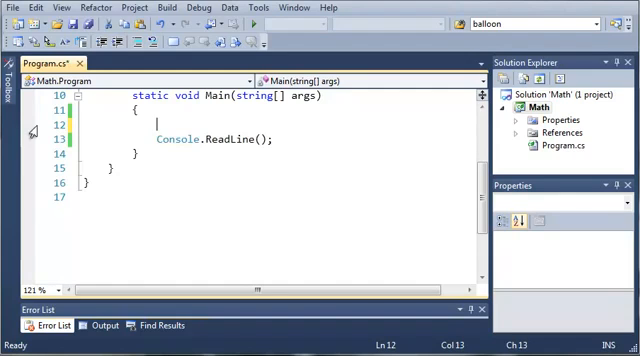
text(St)
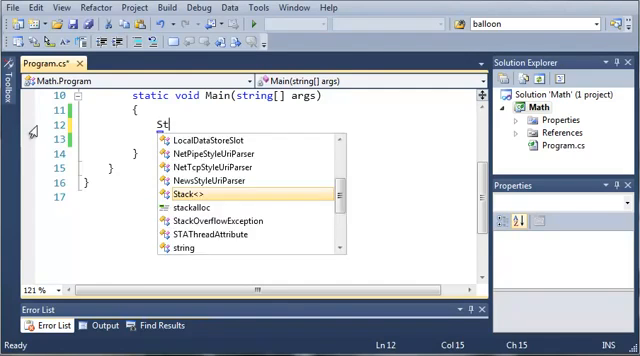
text(ring)
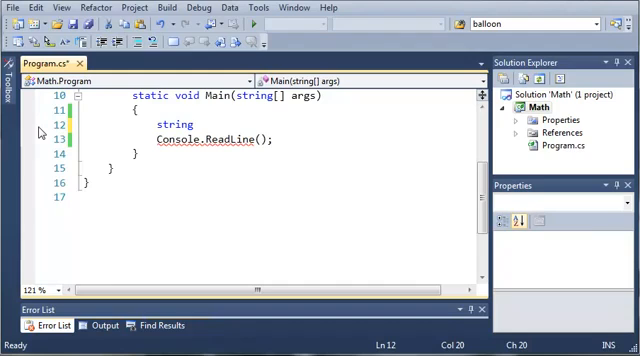
click(196, 124)
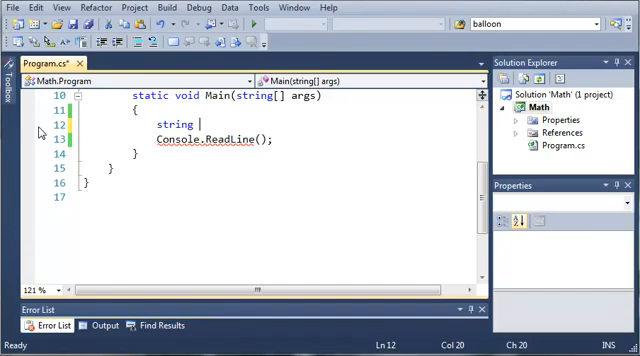
Write string myString = "hello"; and begin a Console.WriteLine call below it
text(my)
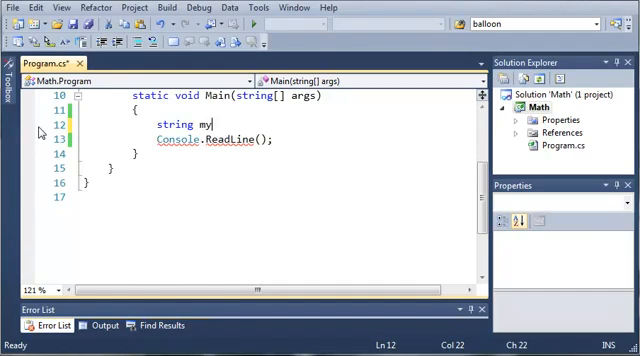
text(String = ")
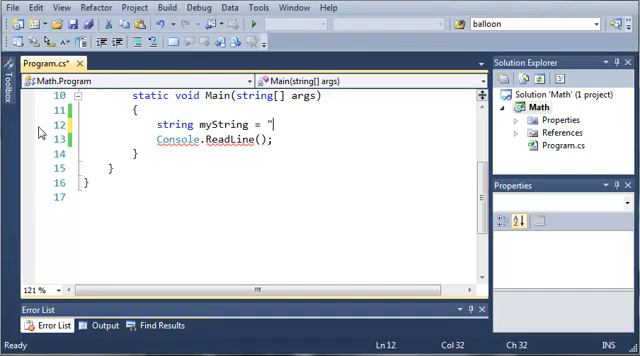
text(hello)
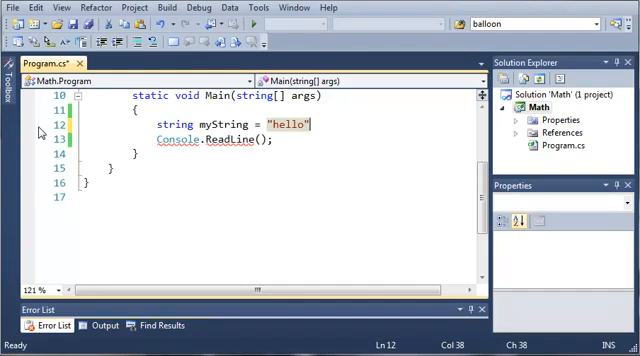
text(Console.WriteLine(m)
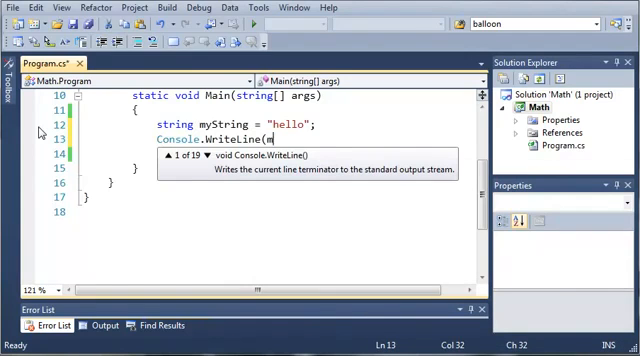
Make the WriteLine argument myString + " goodbye"
text(ySt)
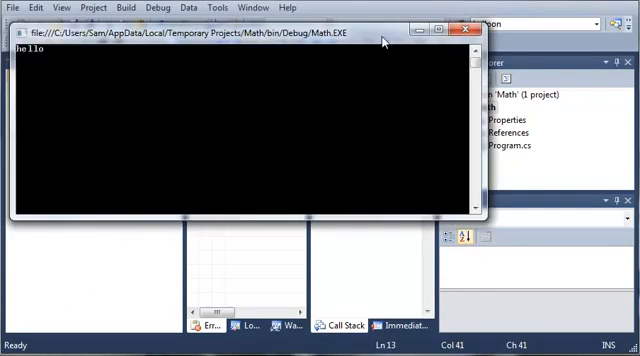
click(456, 30)
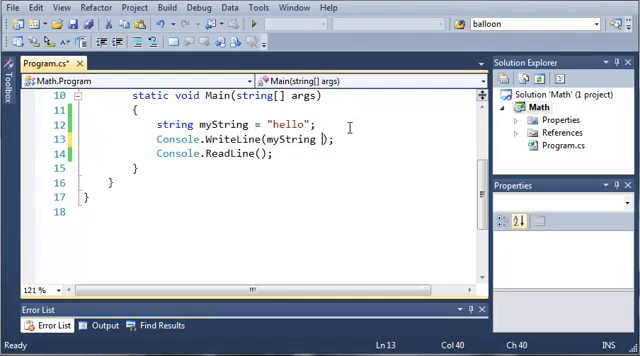
text(&)
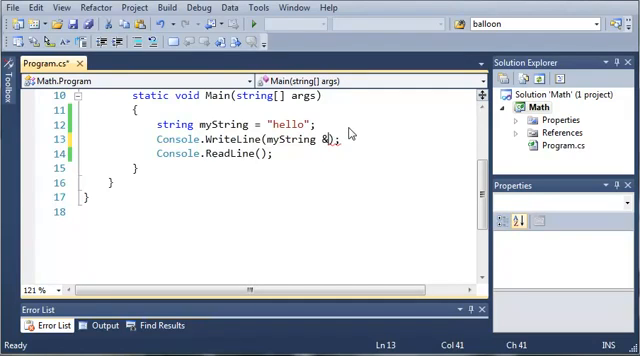
text(")
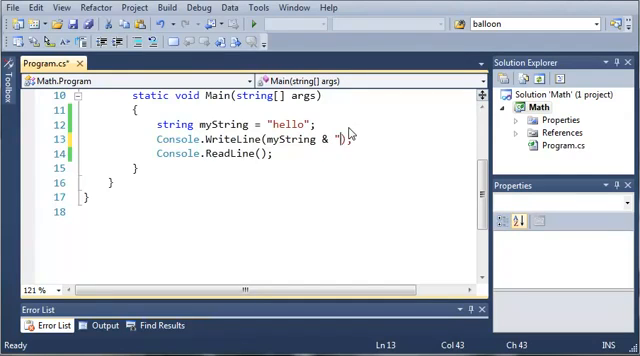
text(good)
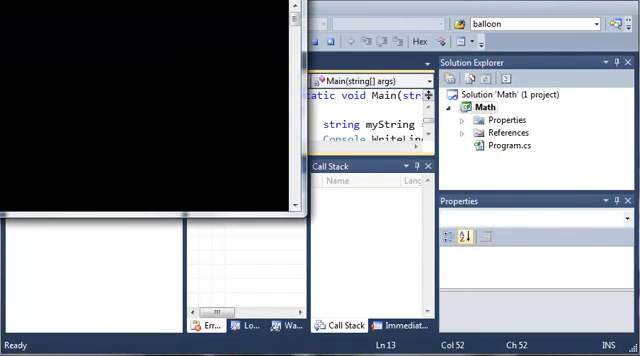
Run the program to show hello goodbye, then return to a new line after WriteLine
key(F5)
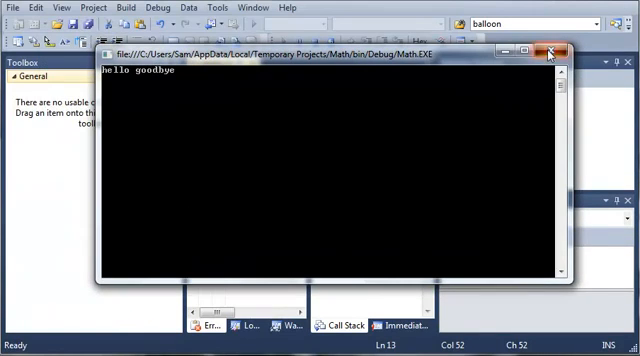
click(548, 52)
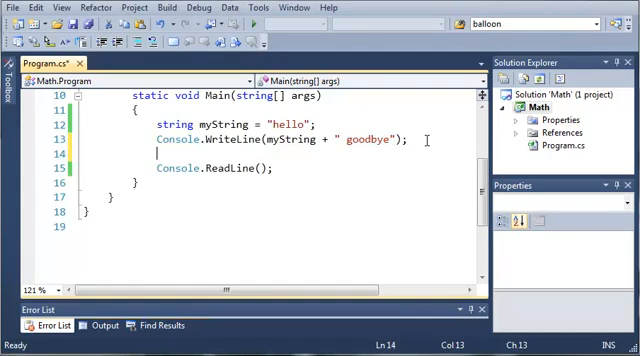
Add myString += " goodbye"; and Console.WriteLine(myString);, run to print hello goodbye twice, then close the console
text(myString +=)
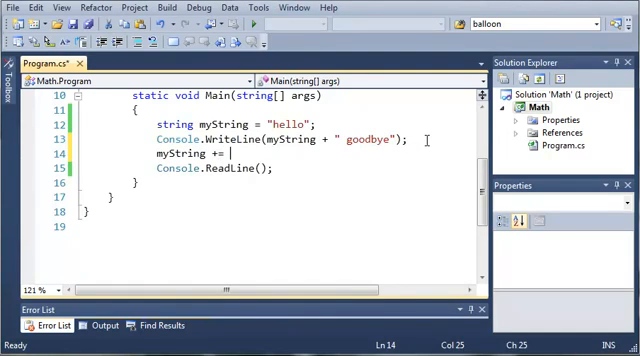
text(" goodbye")
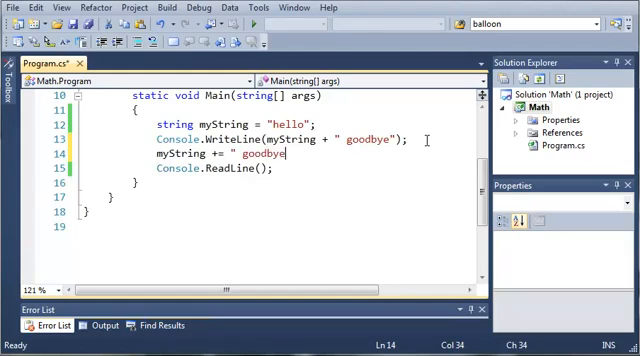
text(";)
text(Console.WriteLine)
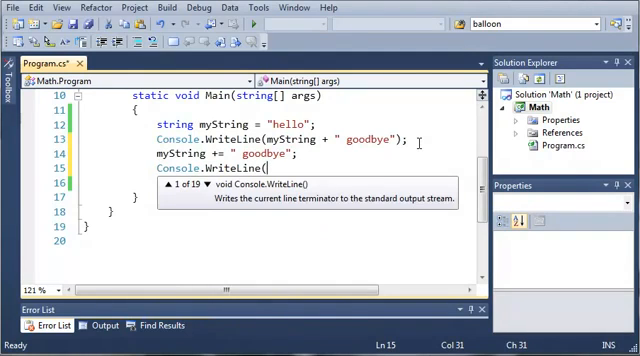
text((myString);)
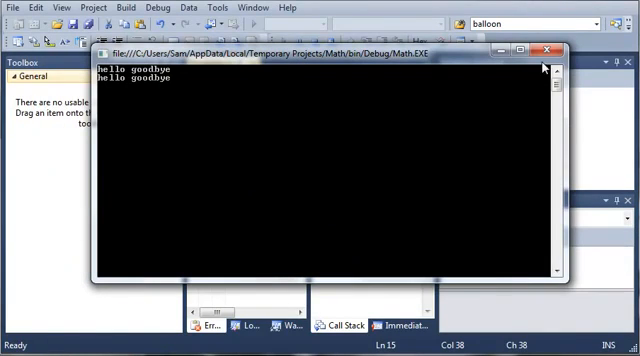
click(556, 46)
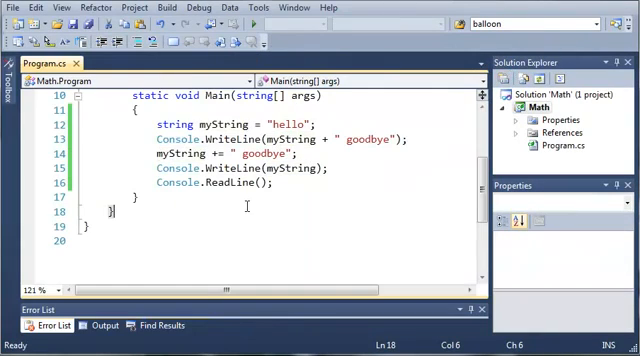
scroll(up, 3)
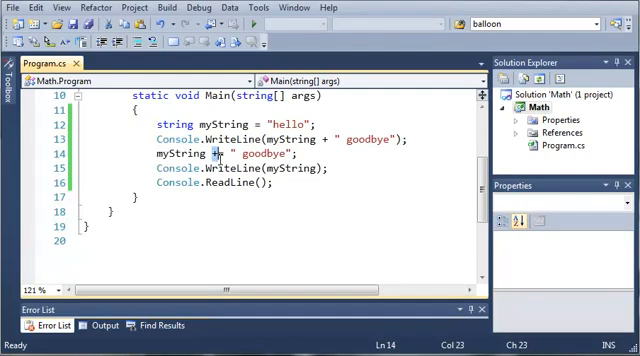
key(Backspace)
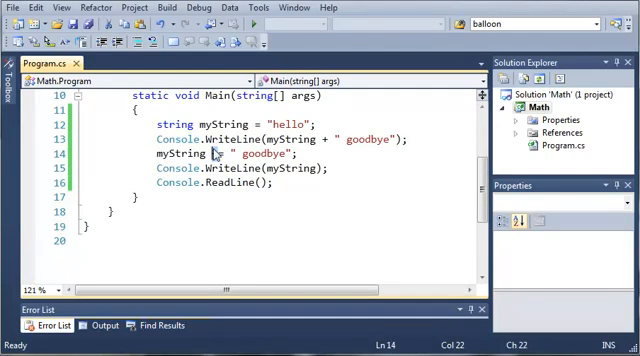
text(+=)
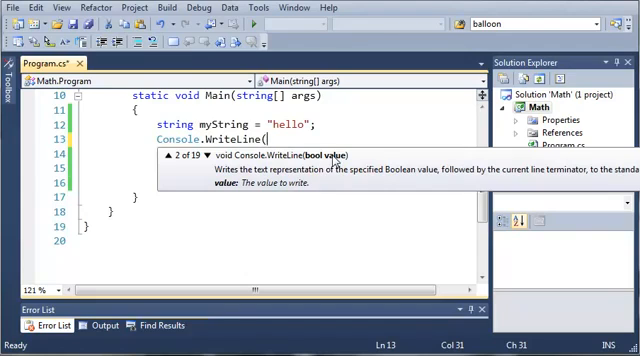
mouse_move(344, 168)
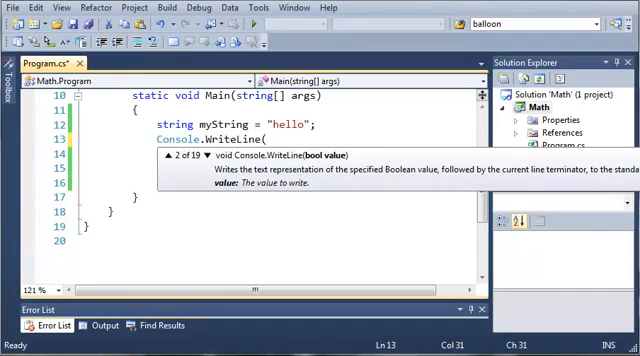
mouse_move(452, 180)
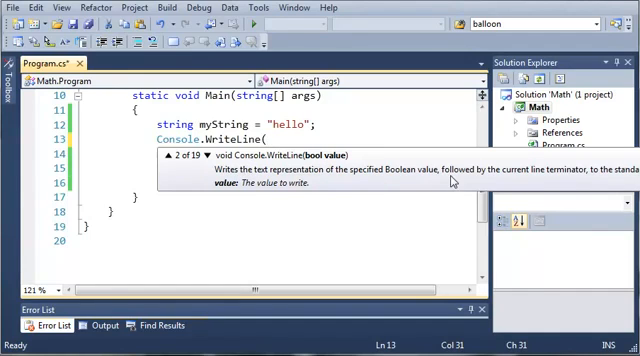